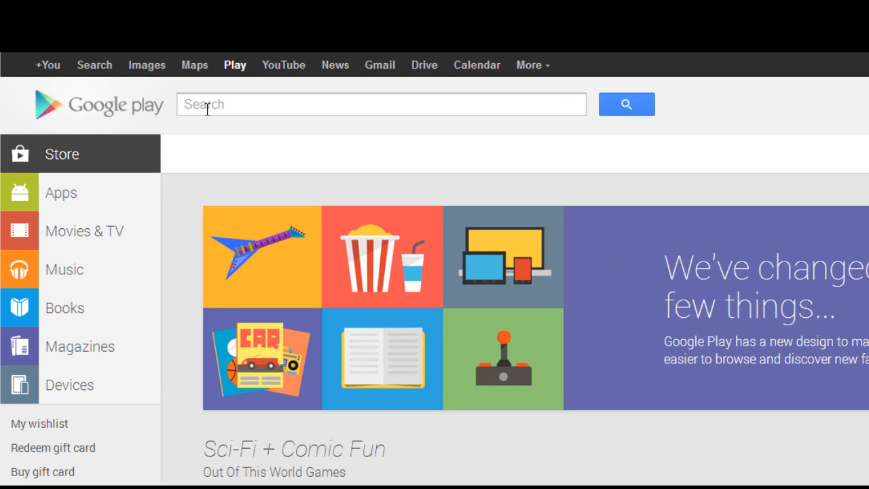
Search Google Play for 'iSy' and open the iSyncr for iTunes - PC listing
type("iSyncr")
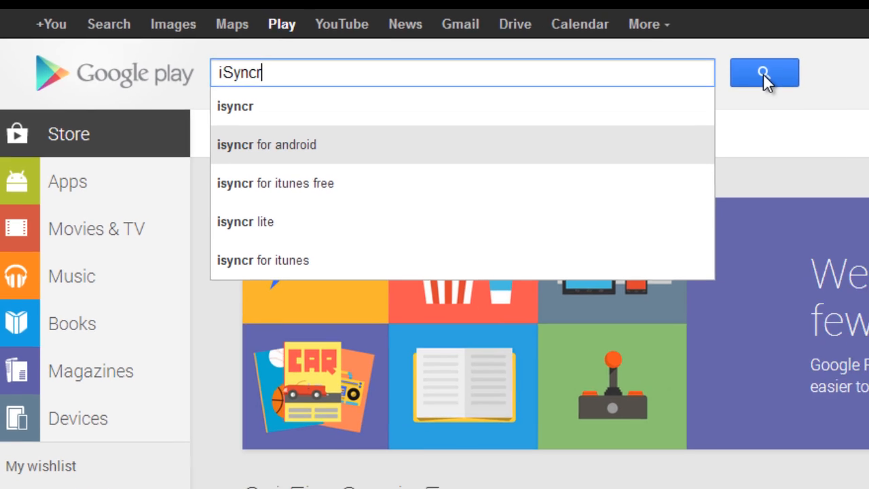
left_click(764, 72)
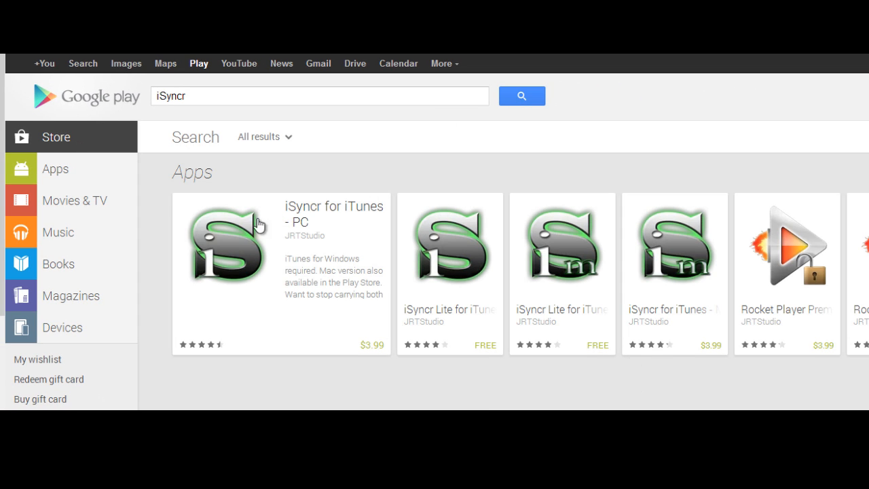
left_click(227, 245)
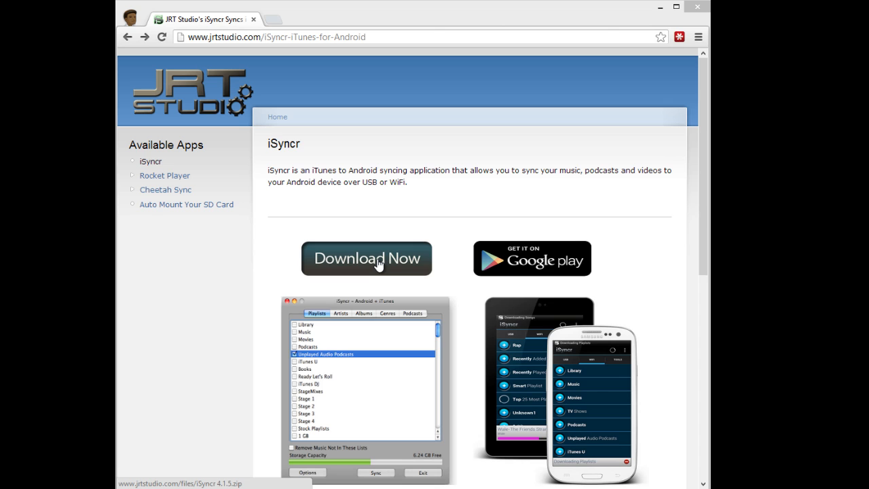
Download iSyncr 4.1.5.zip from the Download Now button on jrtstudio.com
left_click(367, 258)
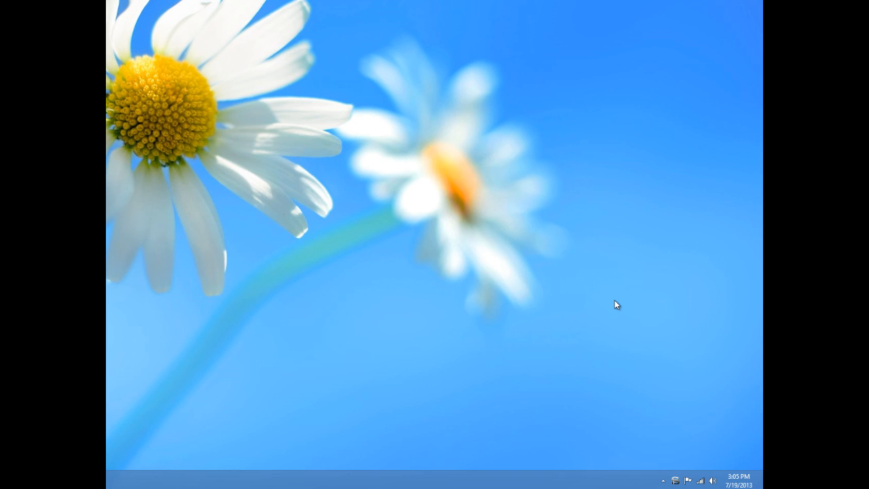
mouse_move(618, 314)
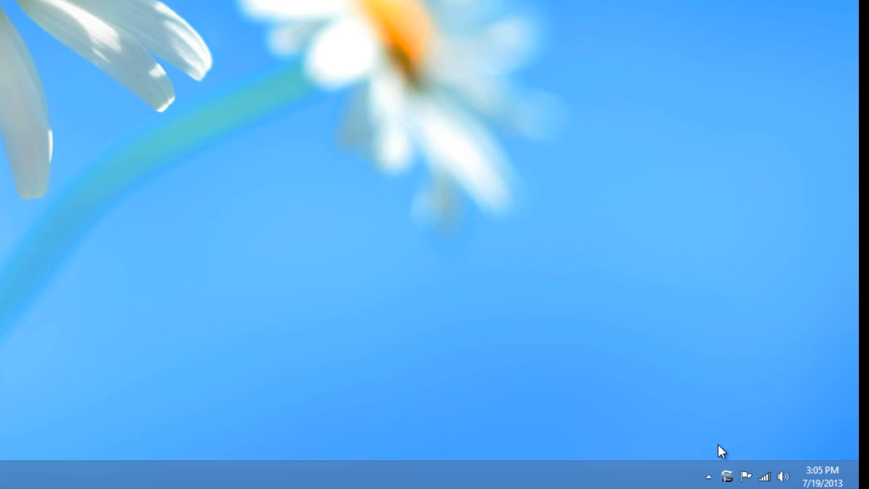
From the iSyncr tray icon, choose GT-I9300 - Phone (11.15 GB) to open its sync window
left_click(731, 477)
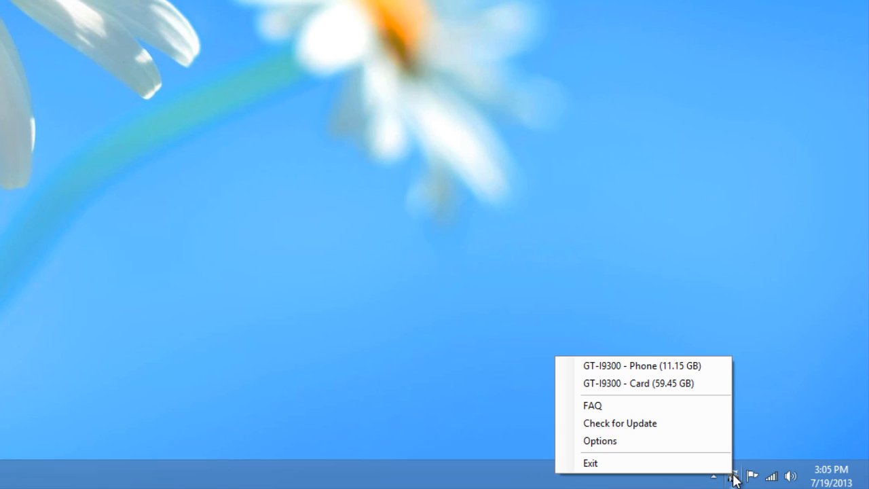
mouse_move(732, 469)
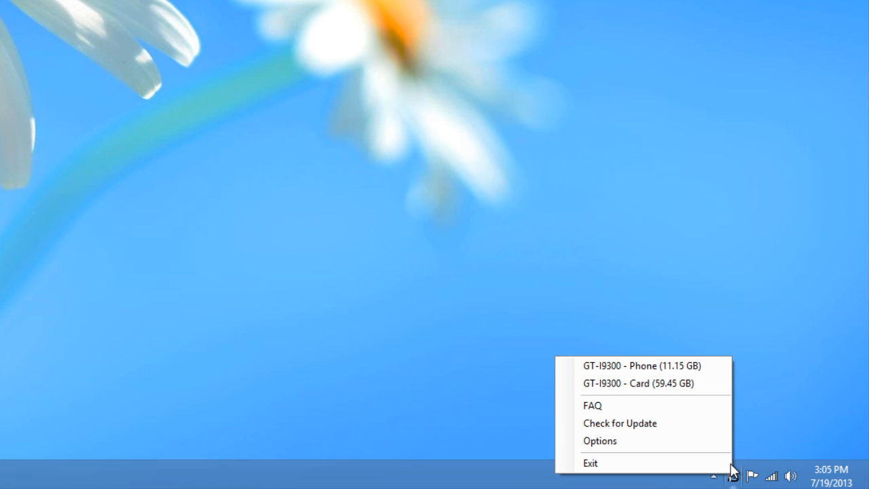
mouse_move(684, 366)
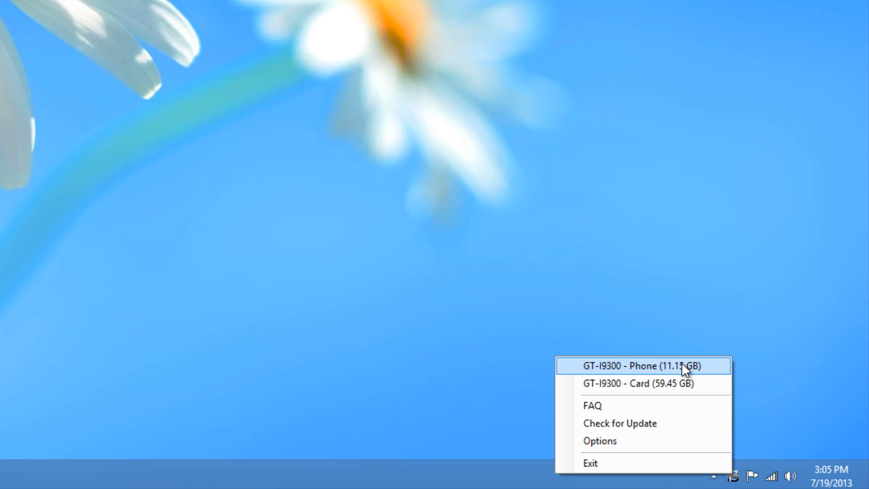
left_click(641, 366)
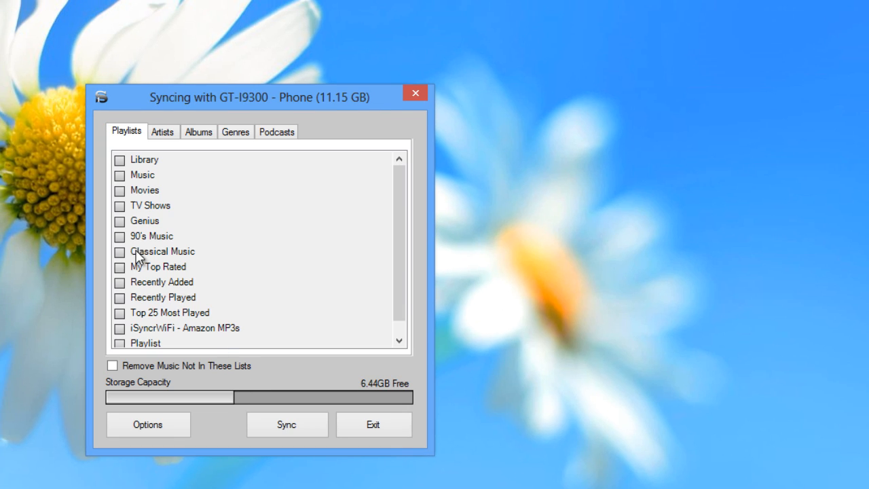
Switch to the Albums view and tick Celtic Woman 4 and Come Around Sundown for syncing
left_click(162, 132)
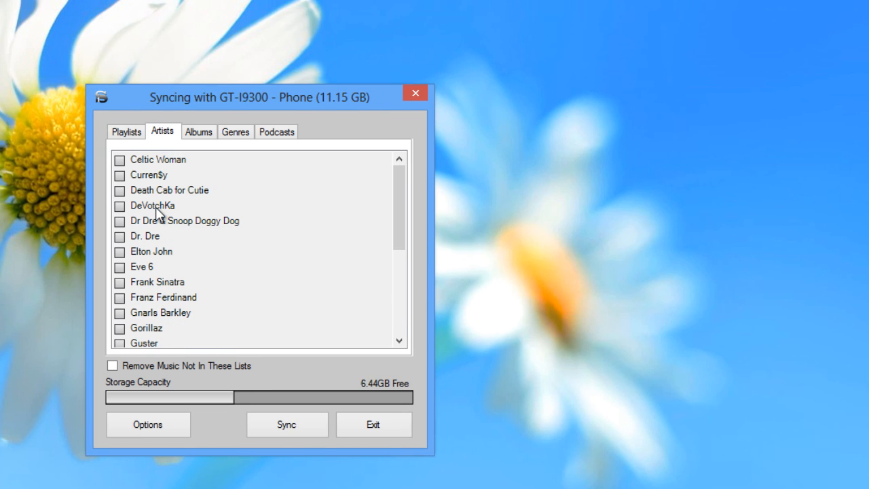
left_click(198, 132)
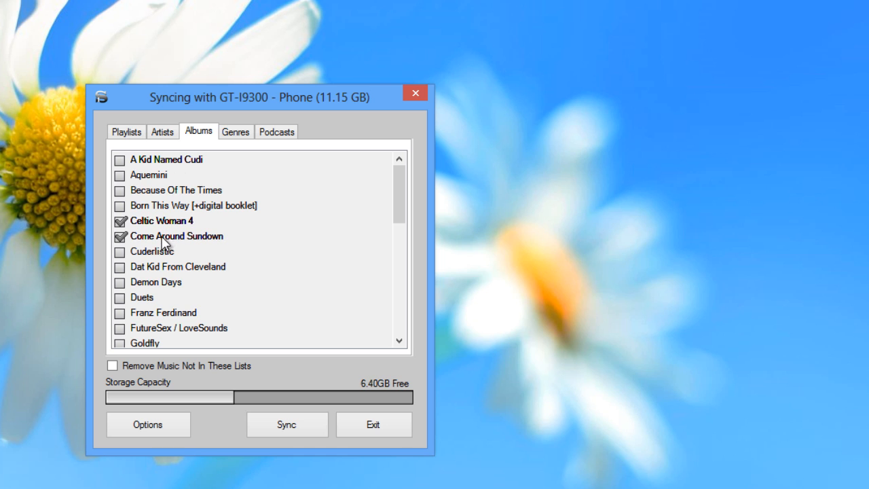
left_click(286, 424)
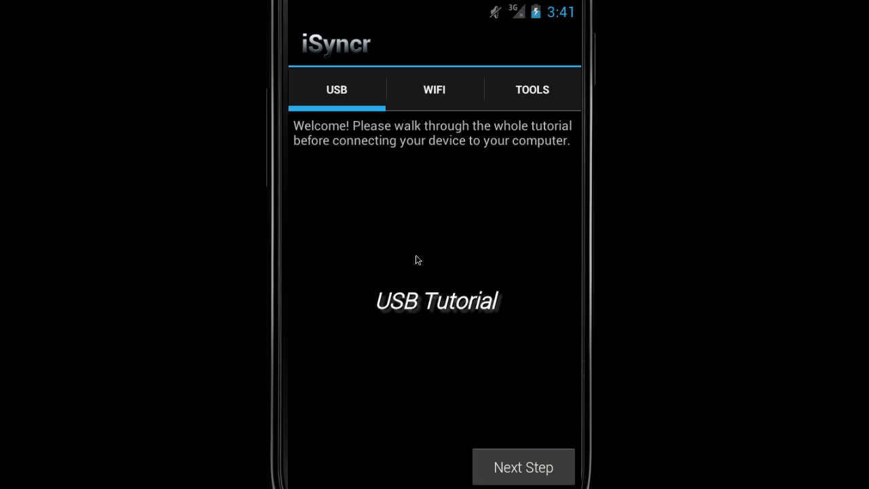
mouse_move(428, 92)
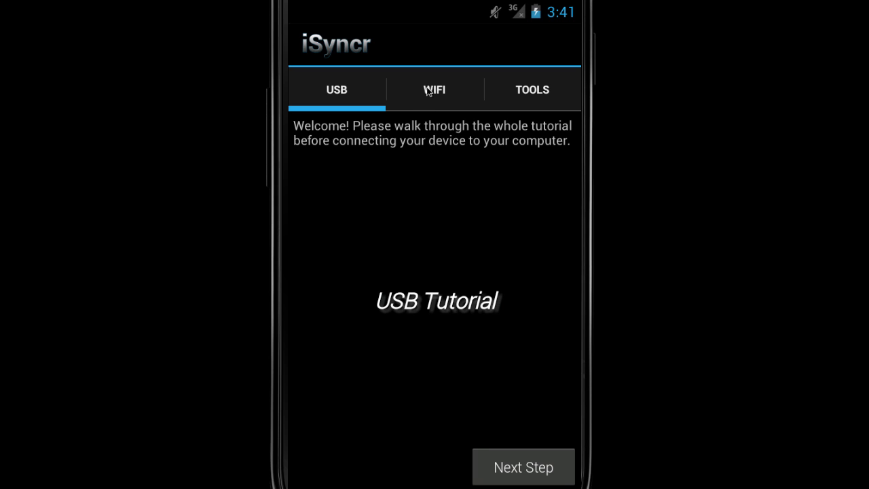
Over WiFi, connect to GoVols's Library and sync a playlist to default storage
left_click(434, 90)
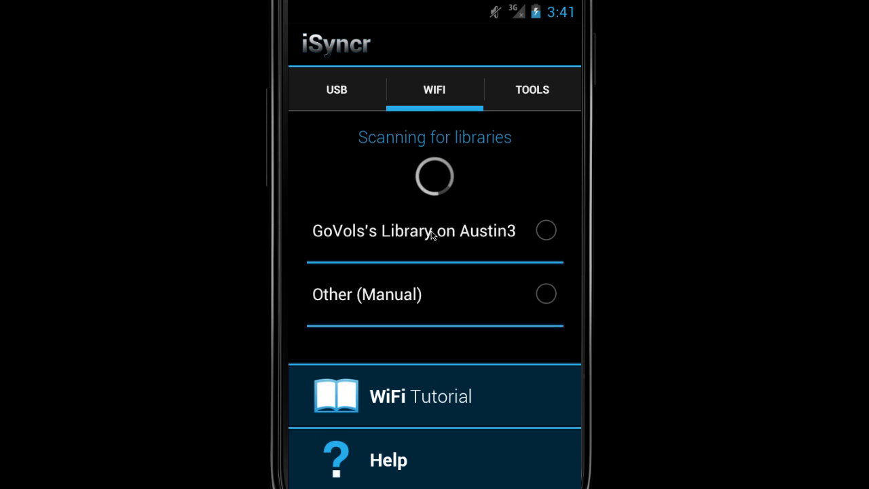
left_click(546, 230)
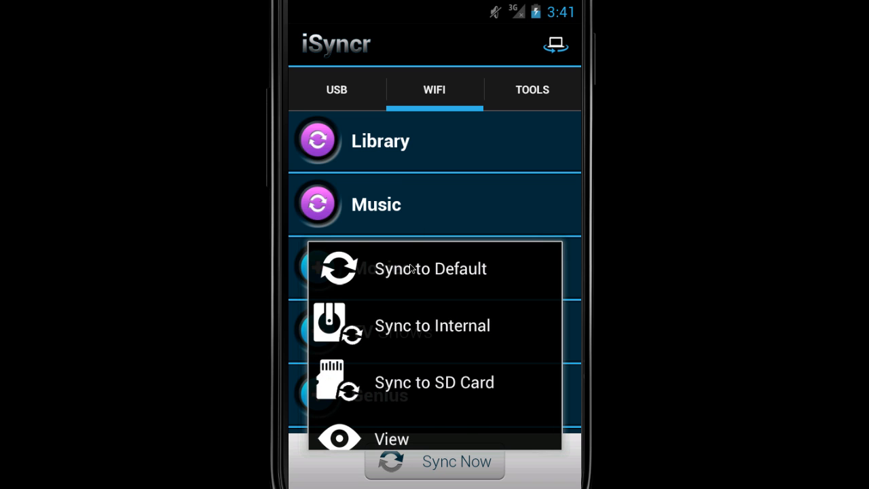
left_click(430, 268)
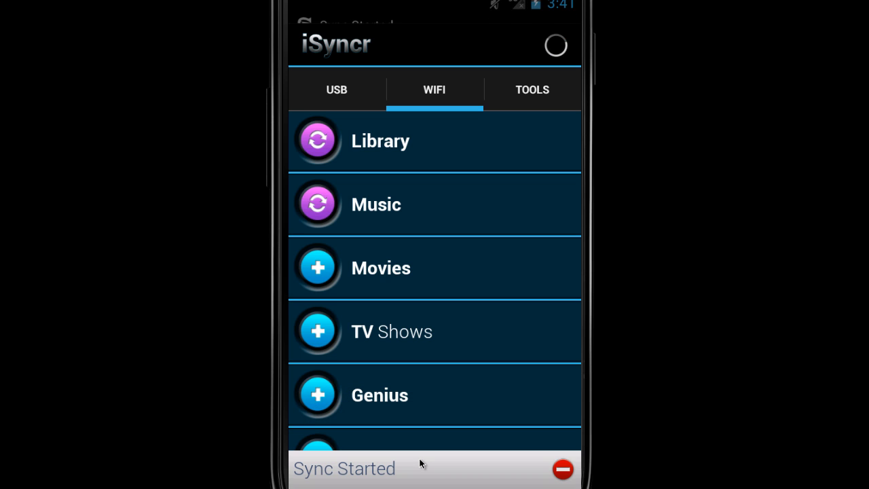